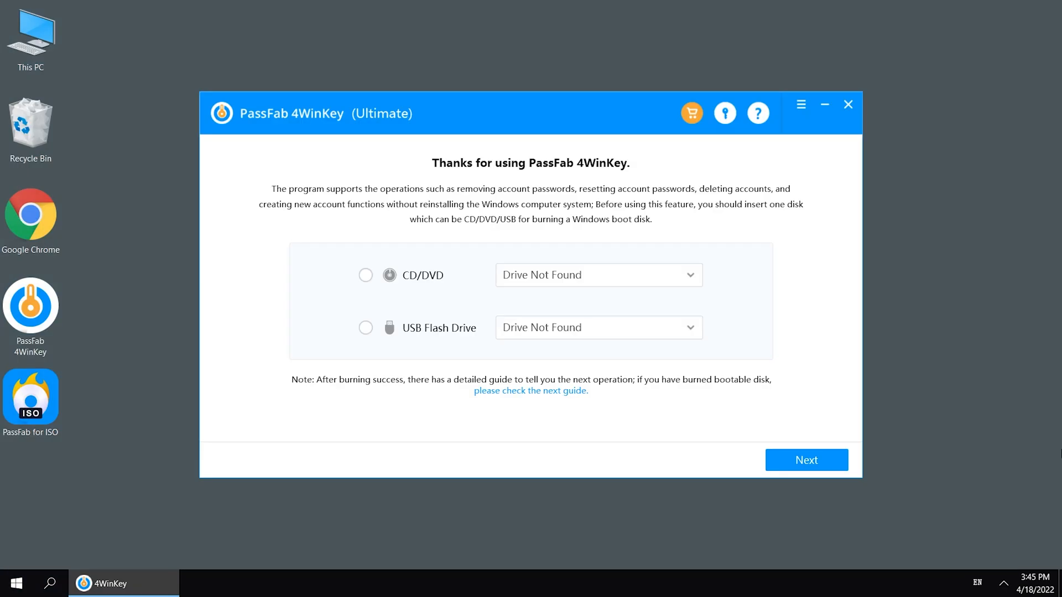
pyautogui.moveTo(1045, 459)
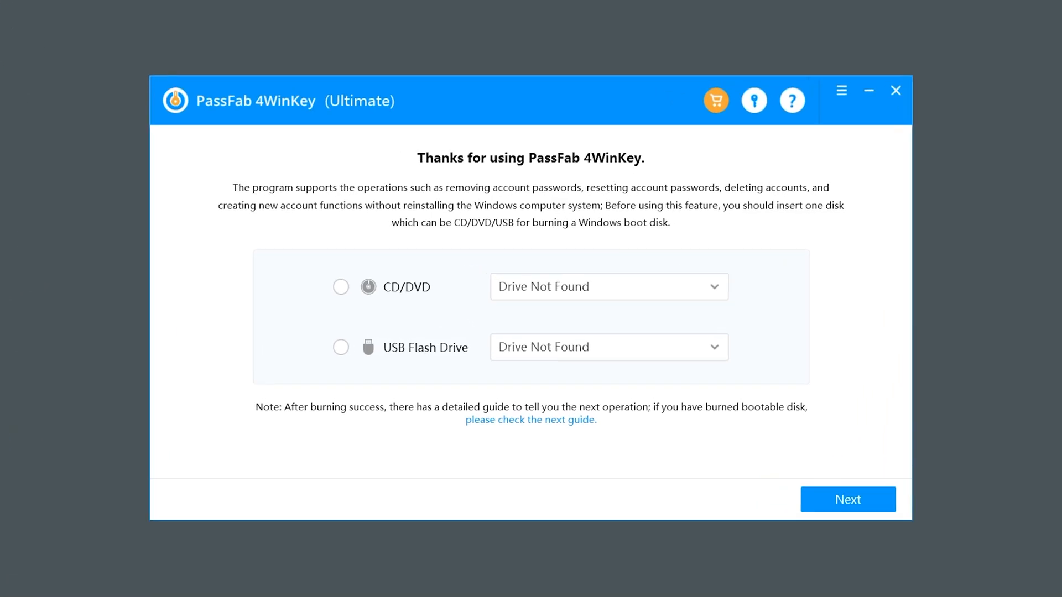
# - Burn the boot disk to the Kingston DataTraveler 3.0 USB drive, confirming the erase warning
pyautogui.click(341, 347)
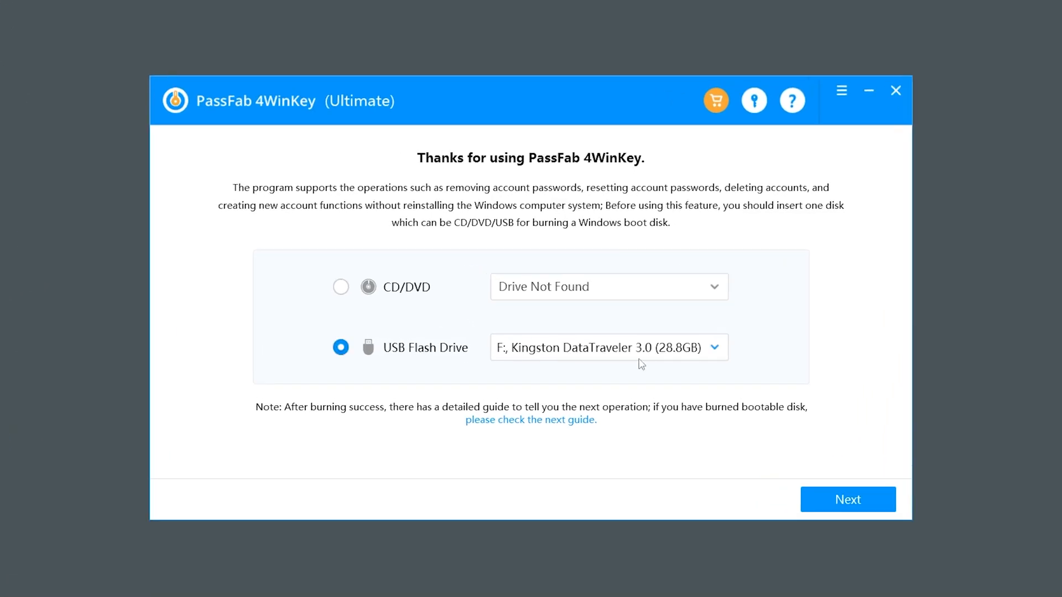
pyautogui.click(847, 499)
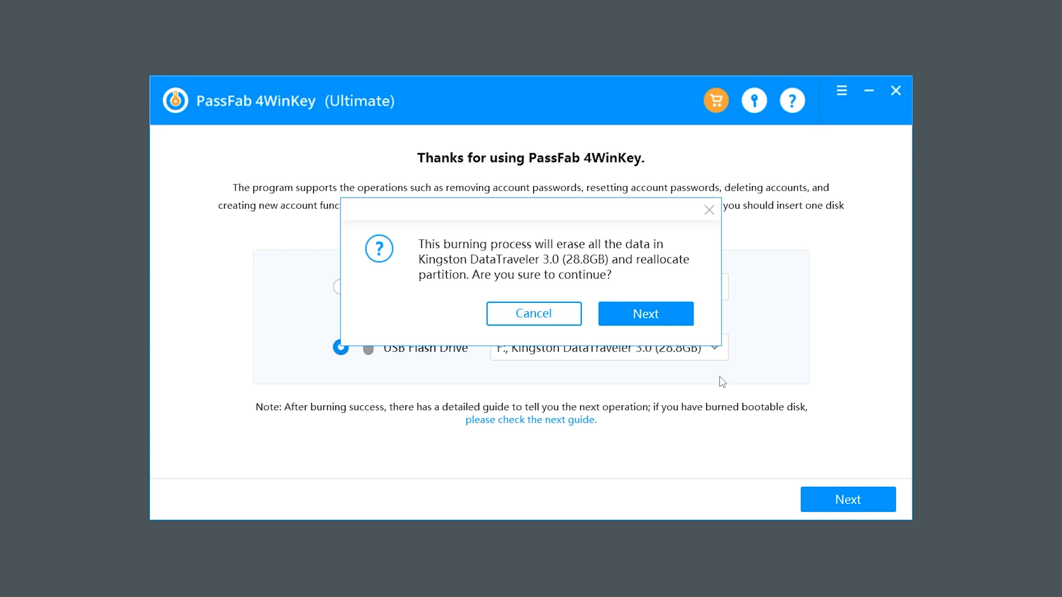
pyautogui.click(645, 313)
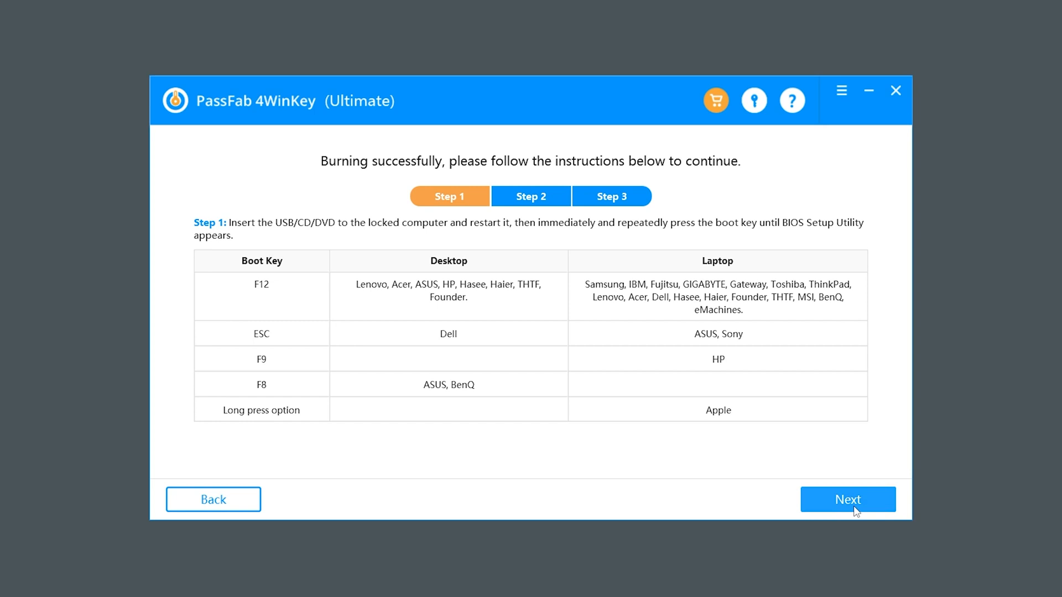
# - Advance from Step 1 of the boot-key instructions guide
pyautogui.click(847, 499)
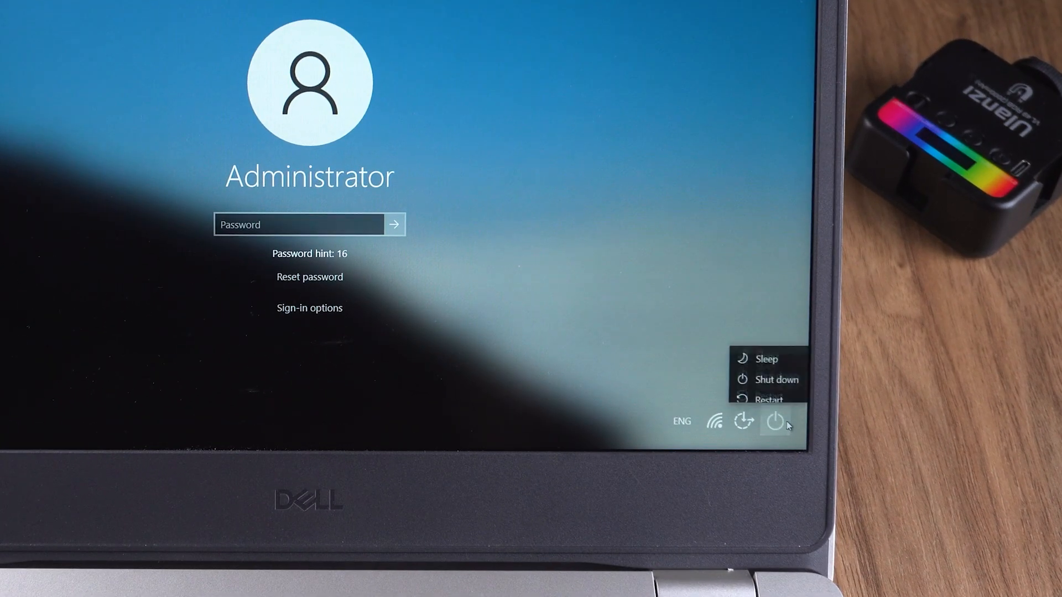
pyautogui.moveTo(769, 388)
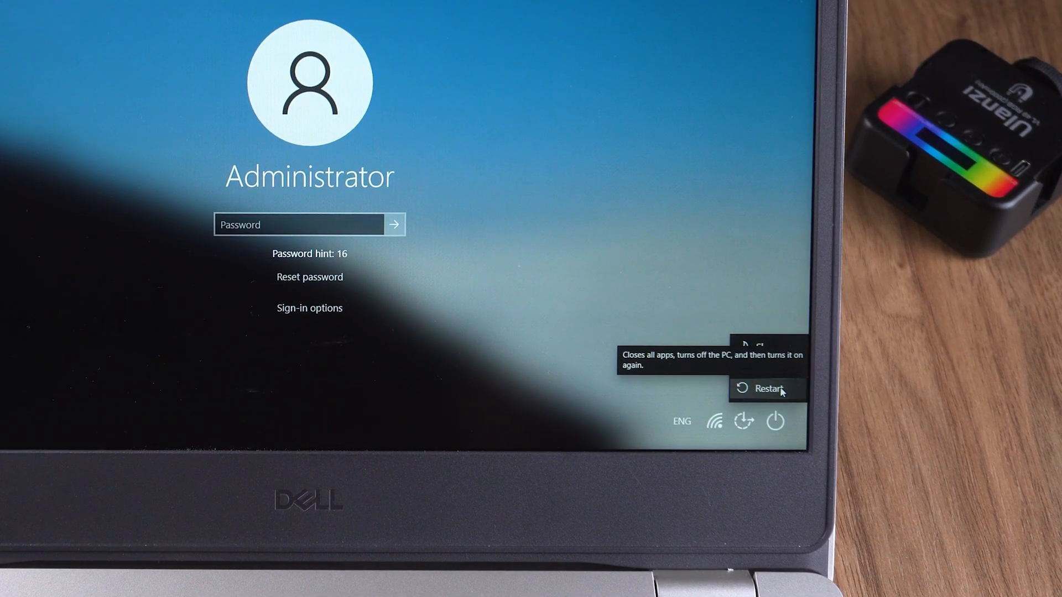
# - Restart the locked laptop from the Administrator sign-in screen's power options
pyautogui.click(753, 388)
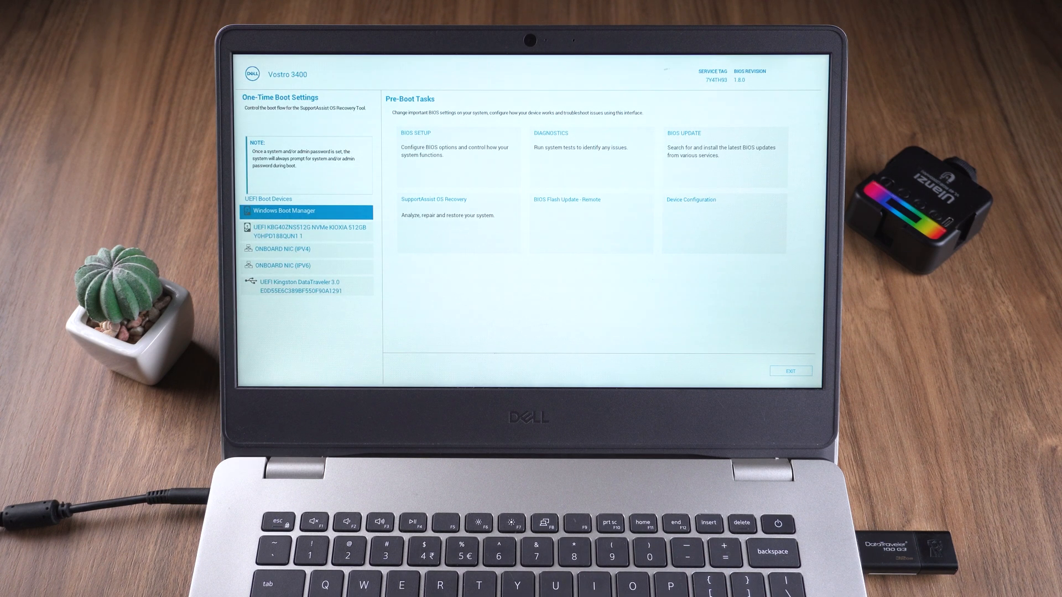
# - Boot the Dell laptop from the UEFI Kingston DataTraveler 3.0 entry
pyautogui.click(305, 285)
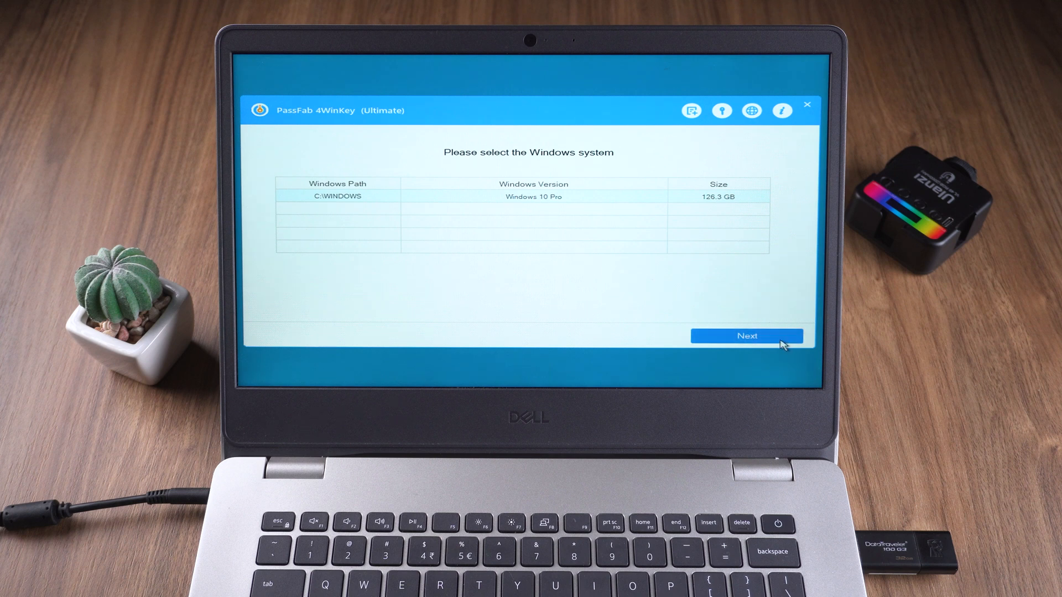
# - Select the C:\WINDOWS Windows 10 Pro system and choose Reset Account Password for Administrator
pyautogui.click(747, 336)
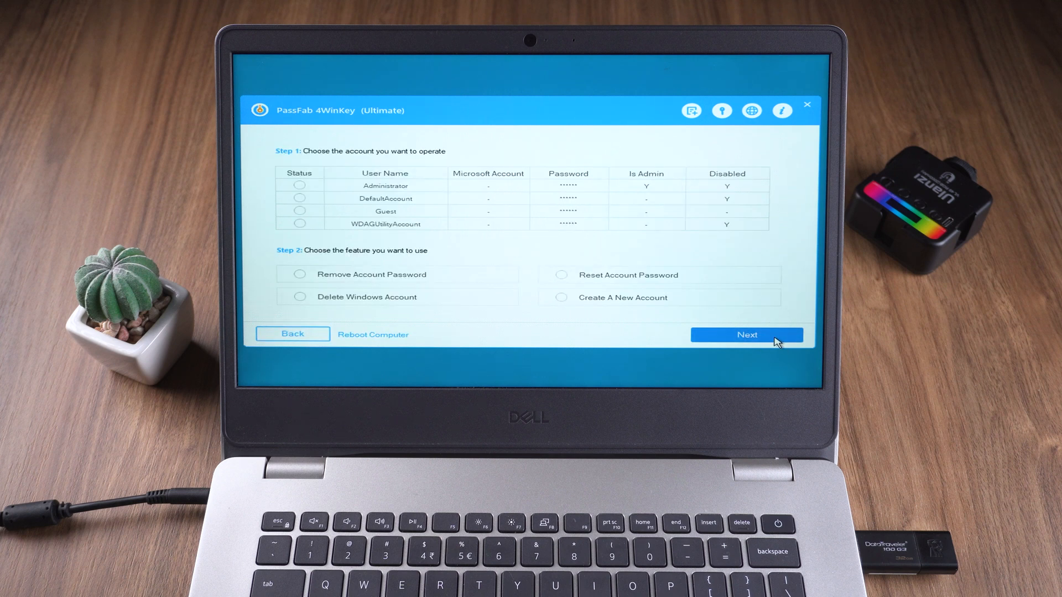
pyautogui.click(298, 185)
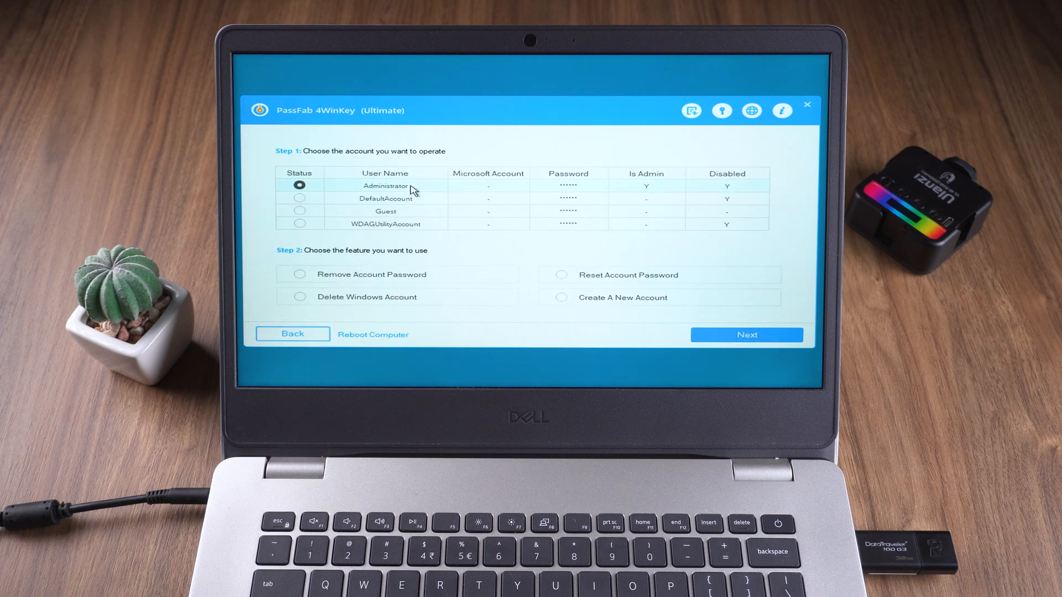
pyautogui.click(560, 276)
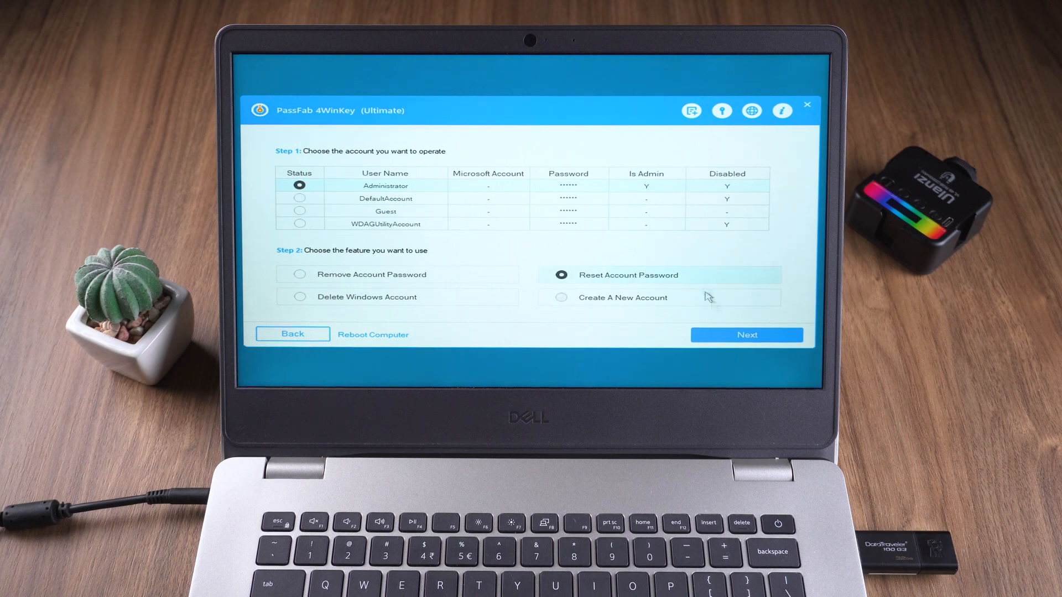
# - Apply the new Administrator password and reboot the laptop after the reset
pyautogui.click(746, 334)
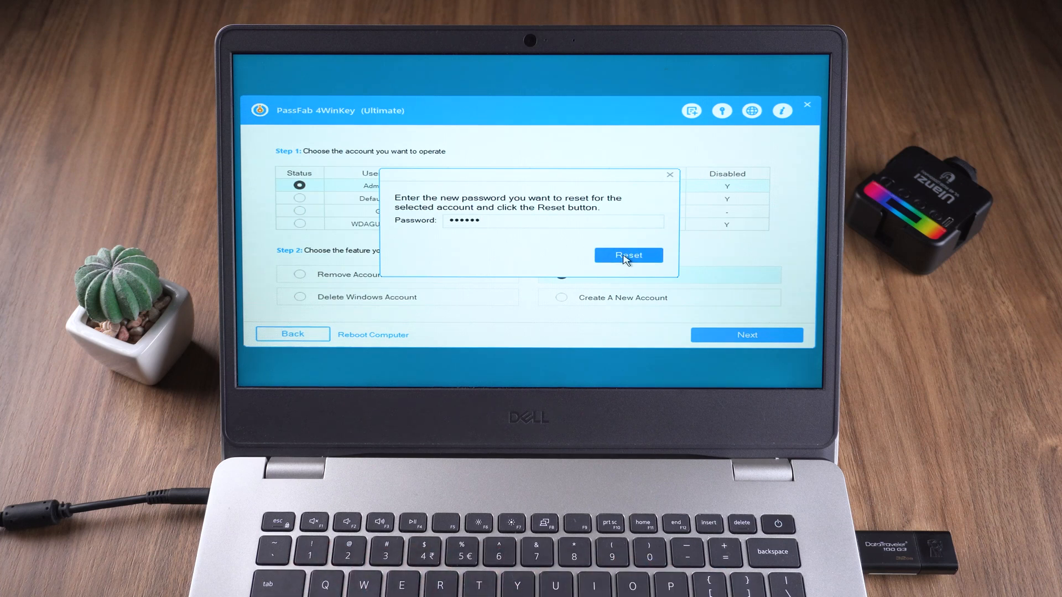
pyautogui.click(628, 255)
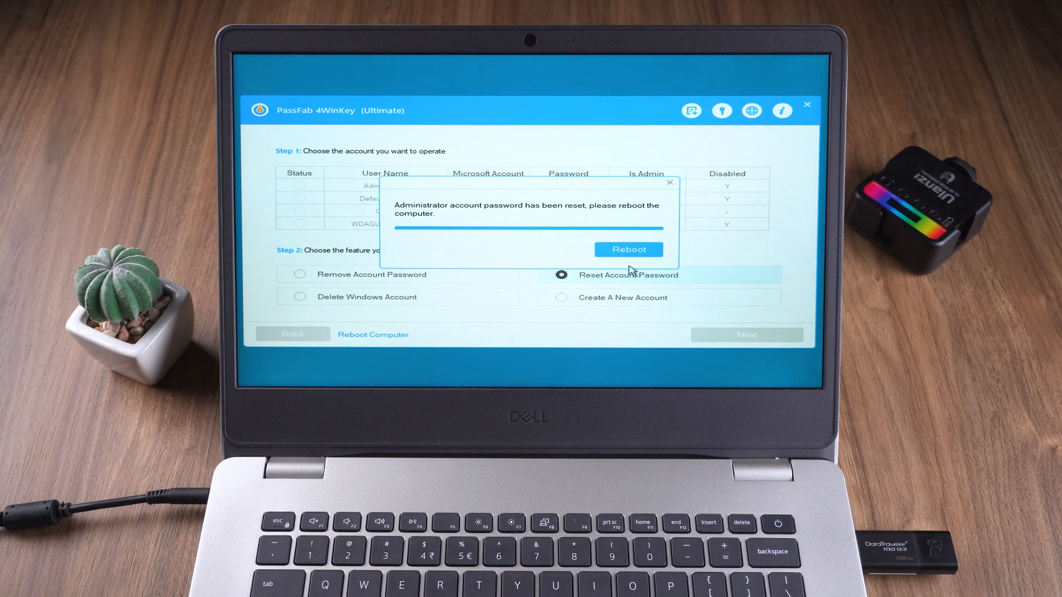
pyautogui.click(628, 249)
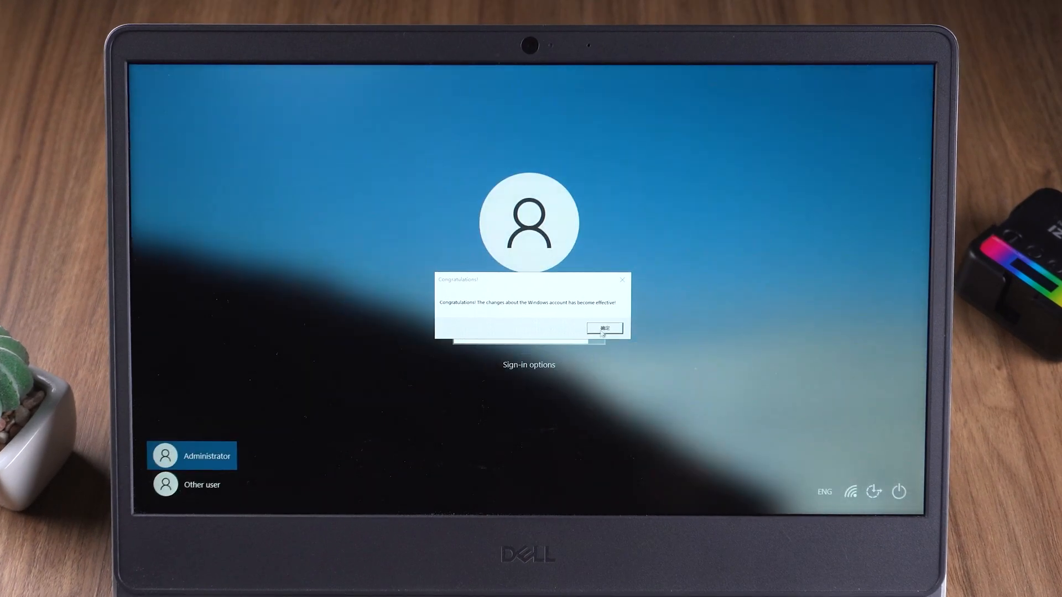
pyautogui.click(604, 328)
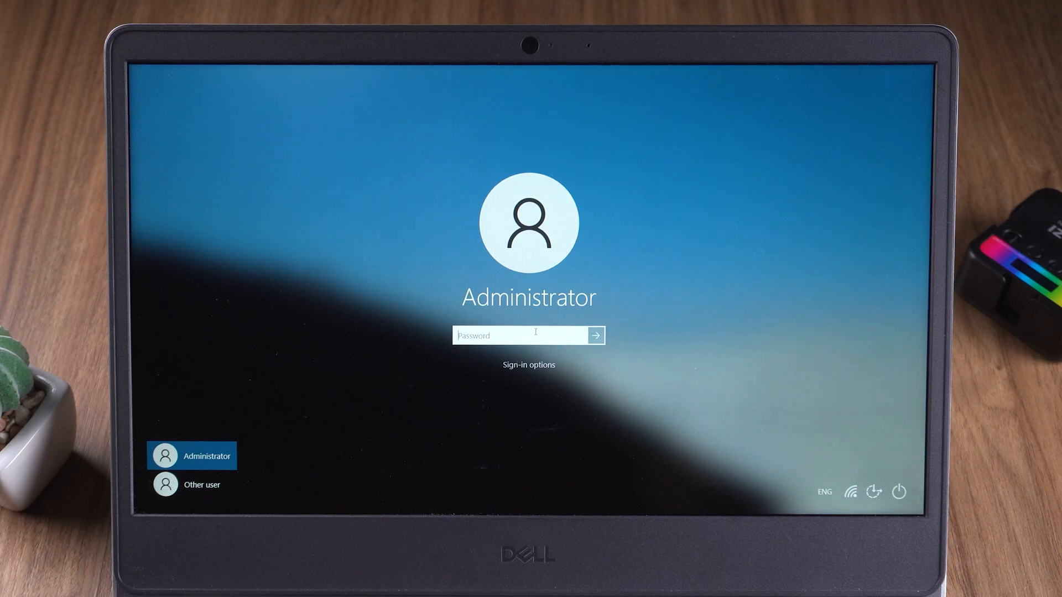
pyautogui.write('password')
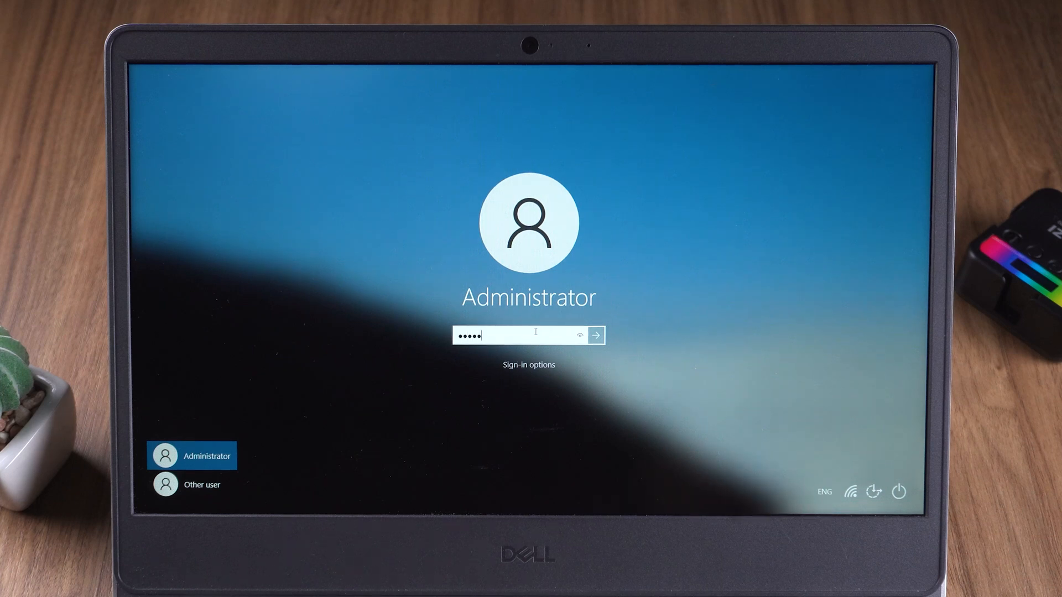
pyautogui.click(595, 335)
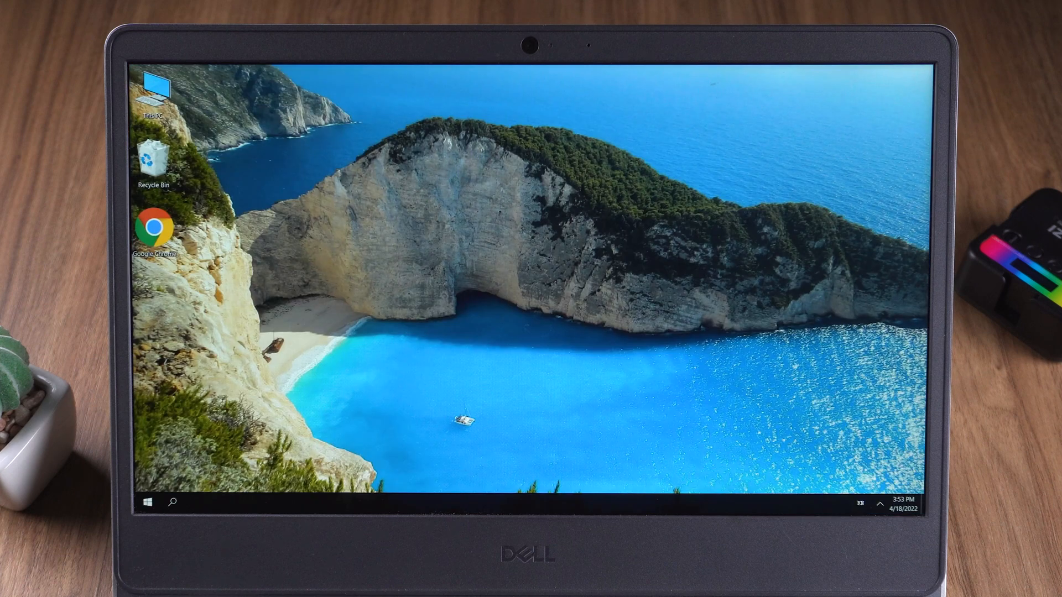
# - Go to the Recovery page under Update & Security in Windows Settings
pyautogui.click(144, 502)
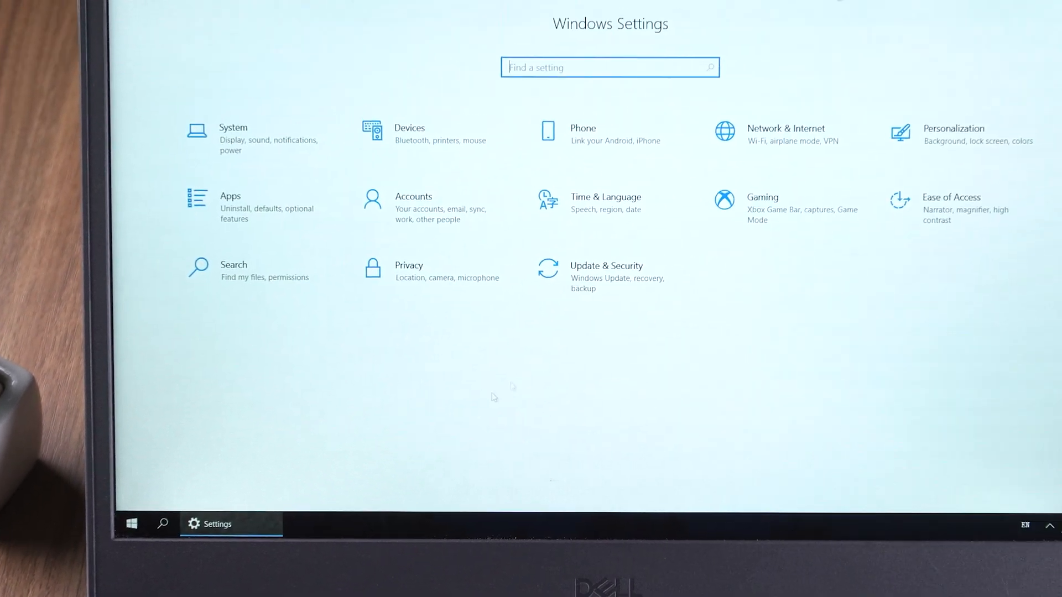
pyautogui.click(606, 264)
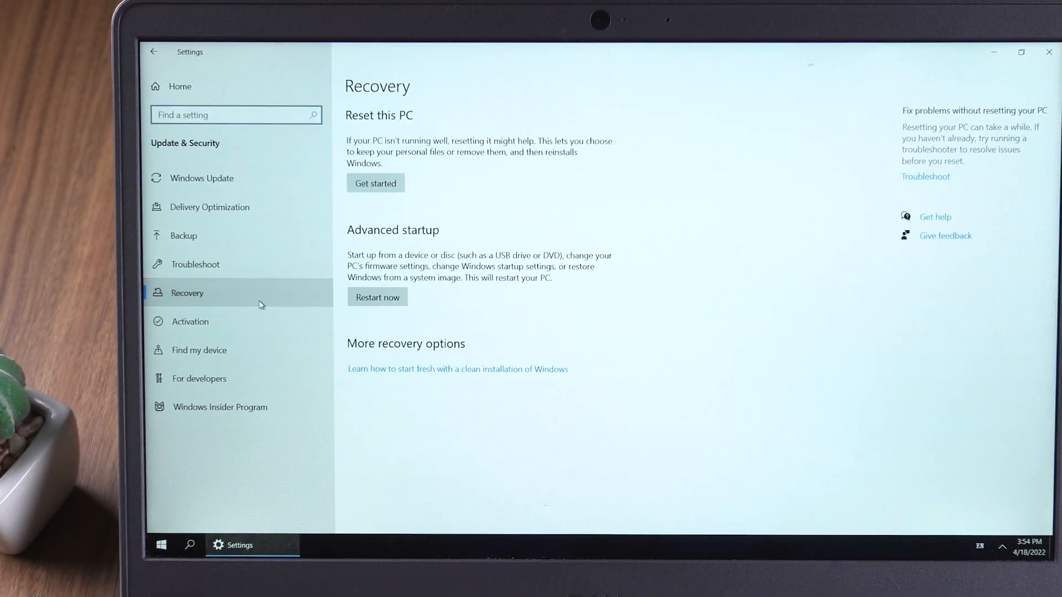